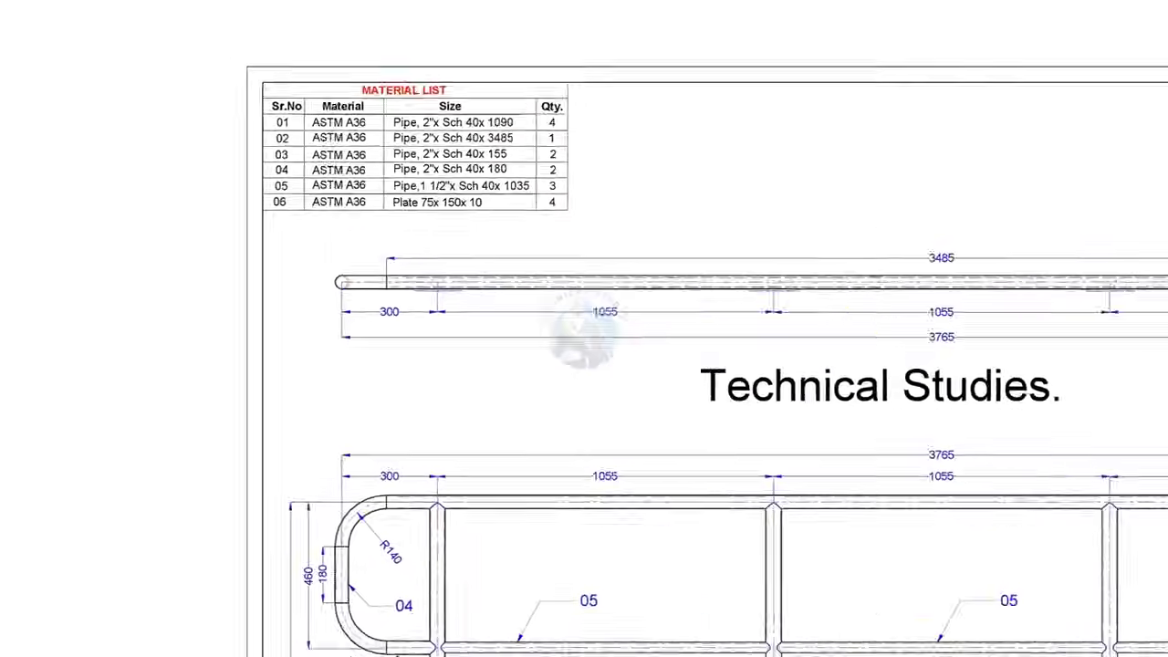
{"action": "scroll", "scroll_direction": "down", "scroll_amount": 3}
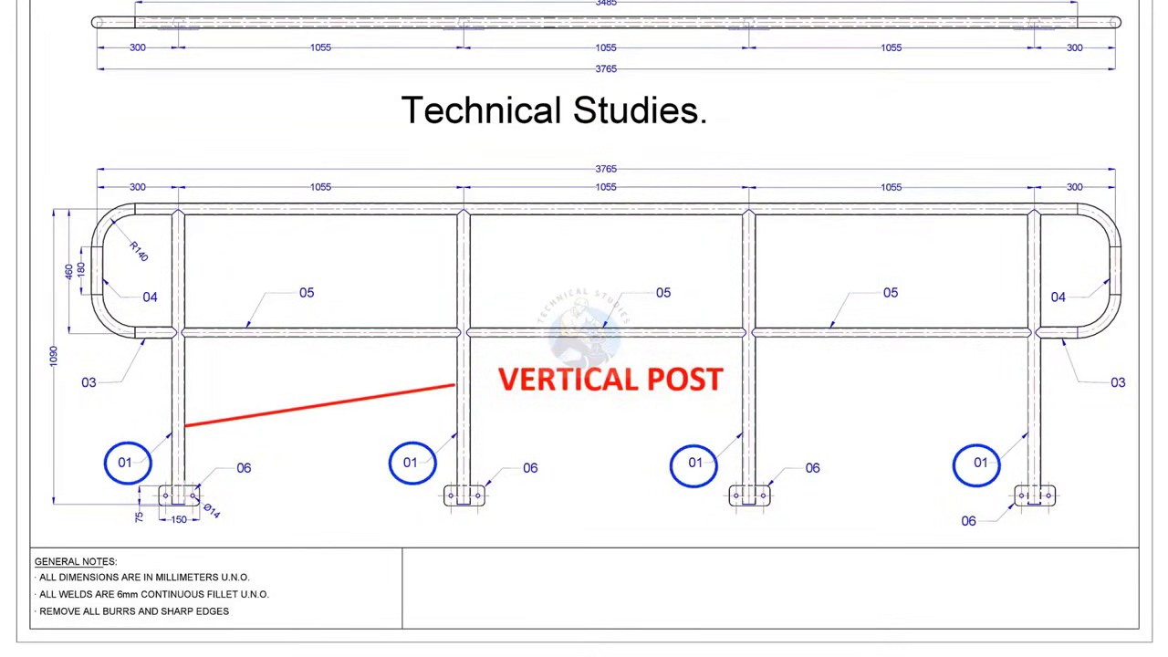